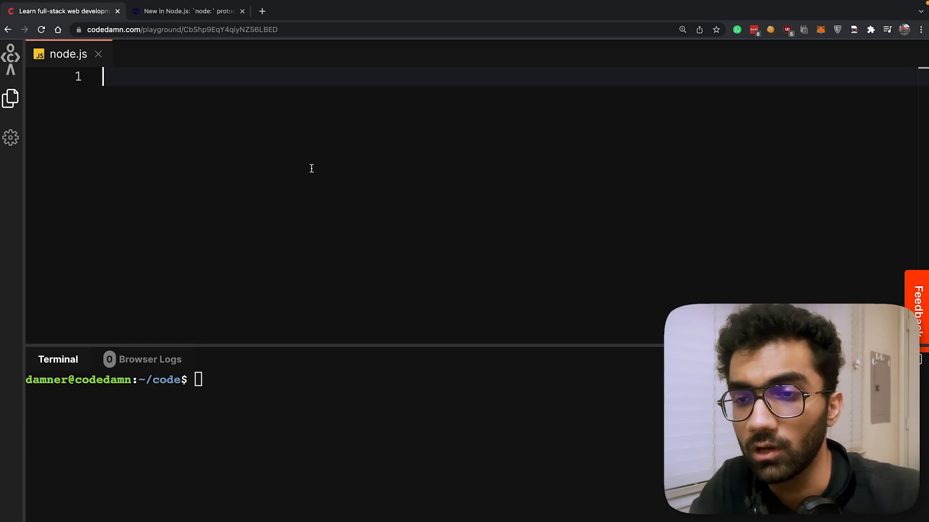
Write const fetch = require() and enter npm i fetch --save in the terminal
click(186, 11)
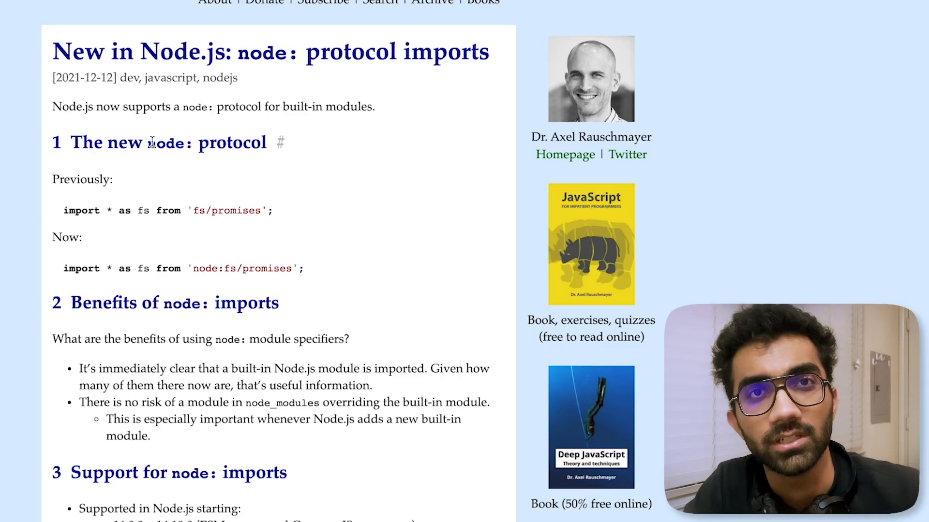
mouse_move(181, 179)
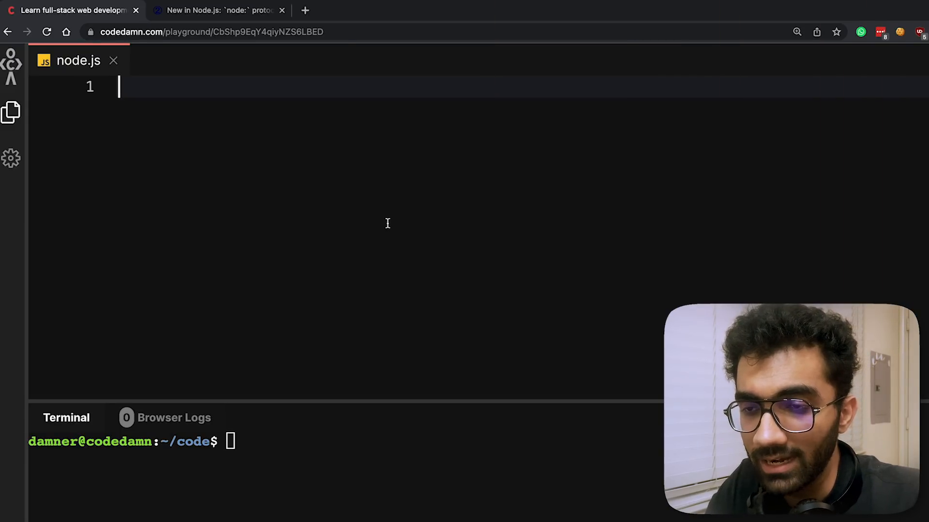
mouse_move(325, 231)
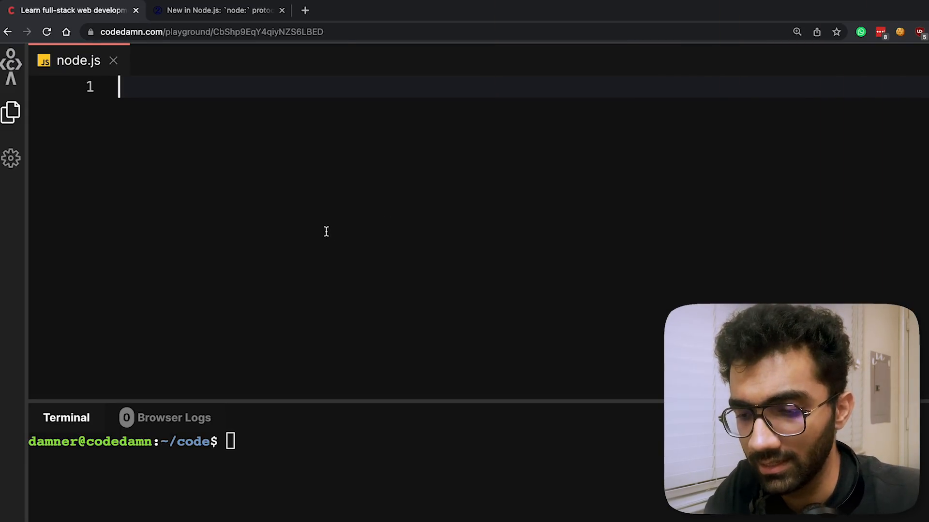
text(const fetch)
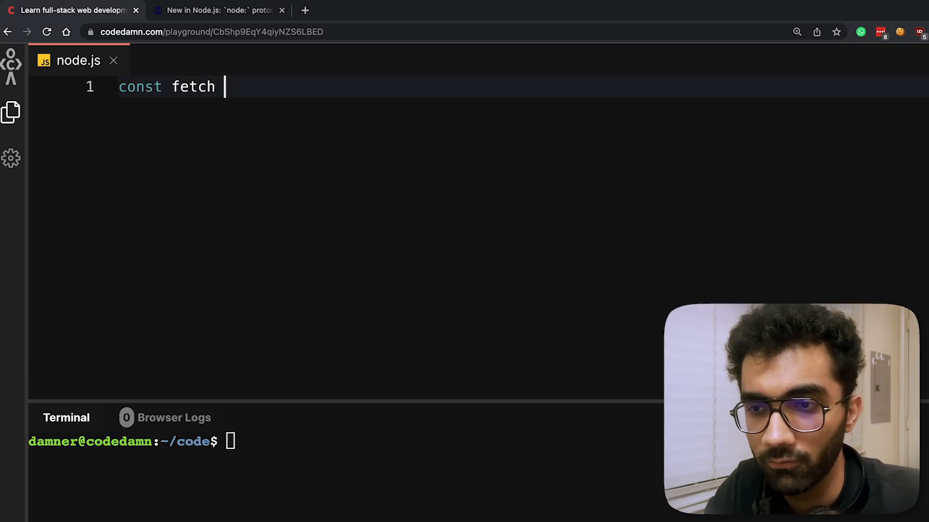
text(= require())
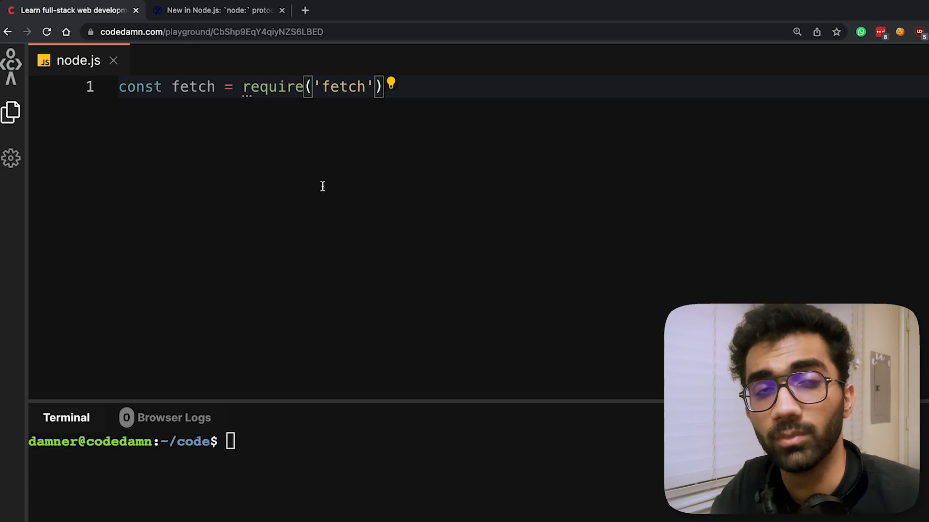
text(npm i f)
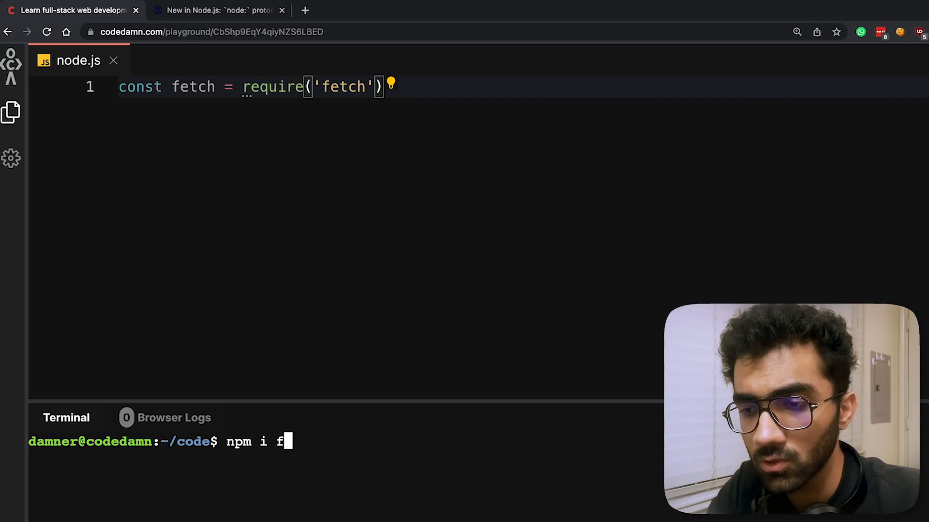
text(etch --sa)
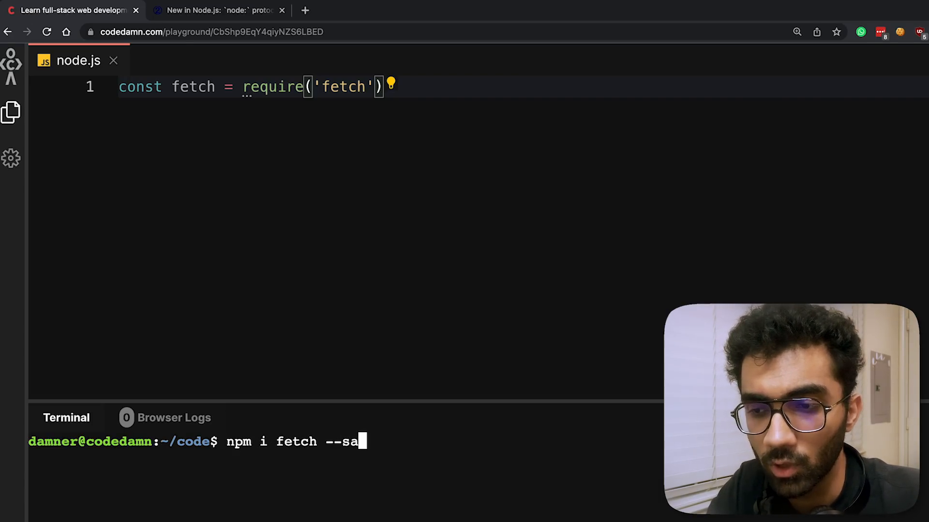
text(ve)
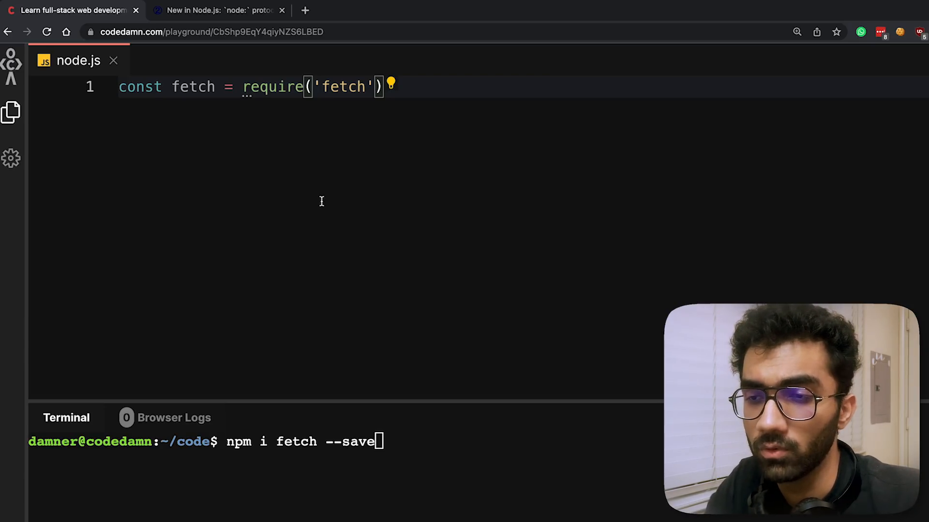
Note the lookup order node_modules -> ../node_modules -> global modules, and require 'fs'
text(node_modules)
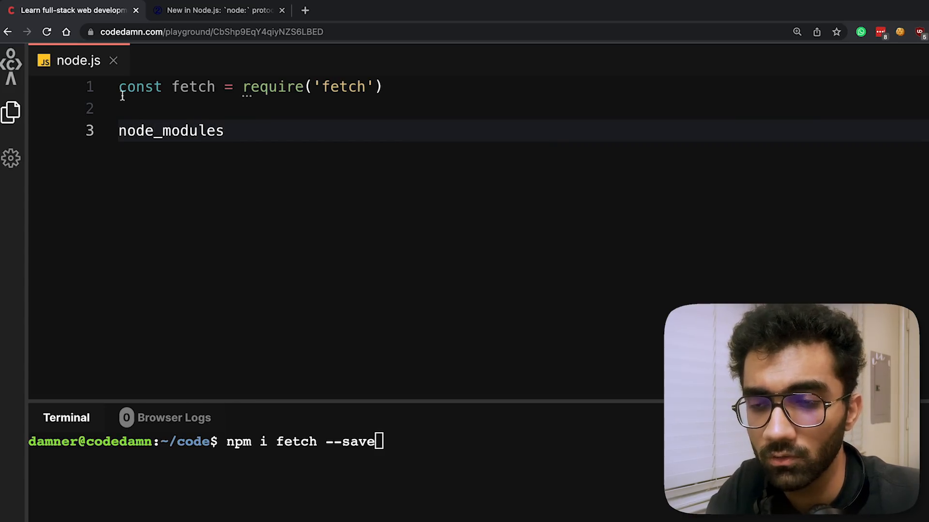
double_click(171, 130)
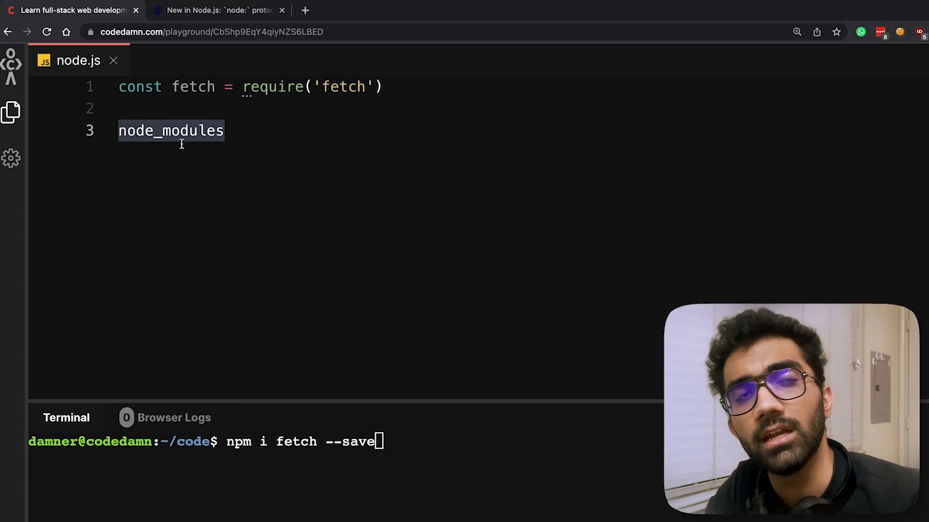
text(->)
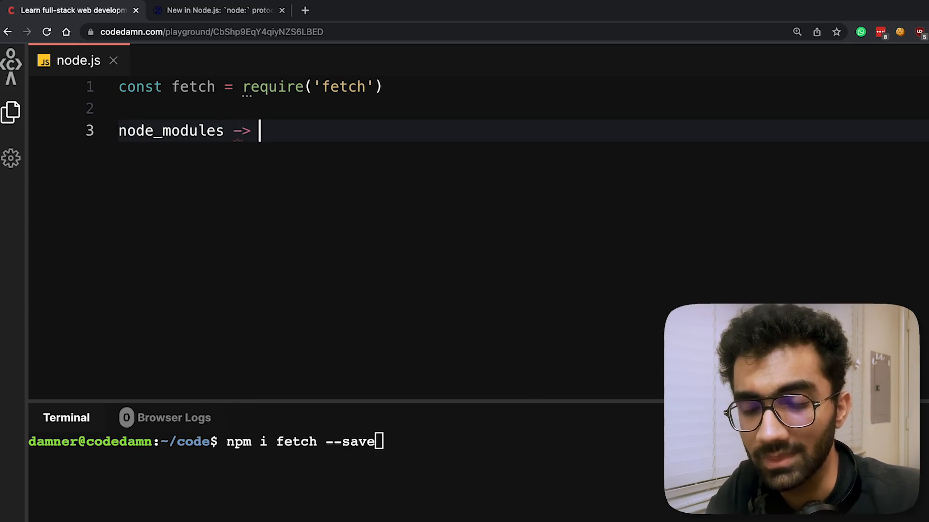
text(../)
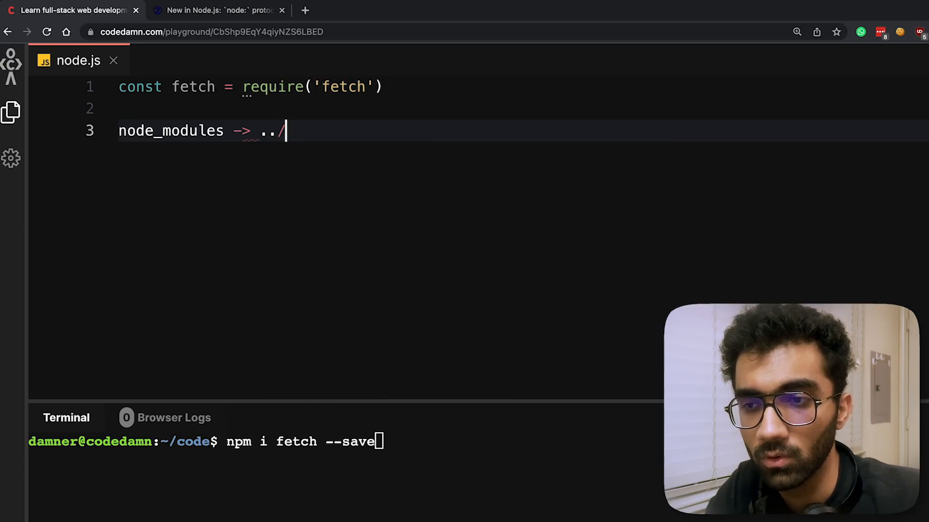
text(node_modules)
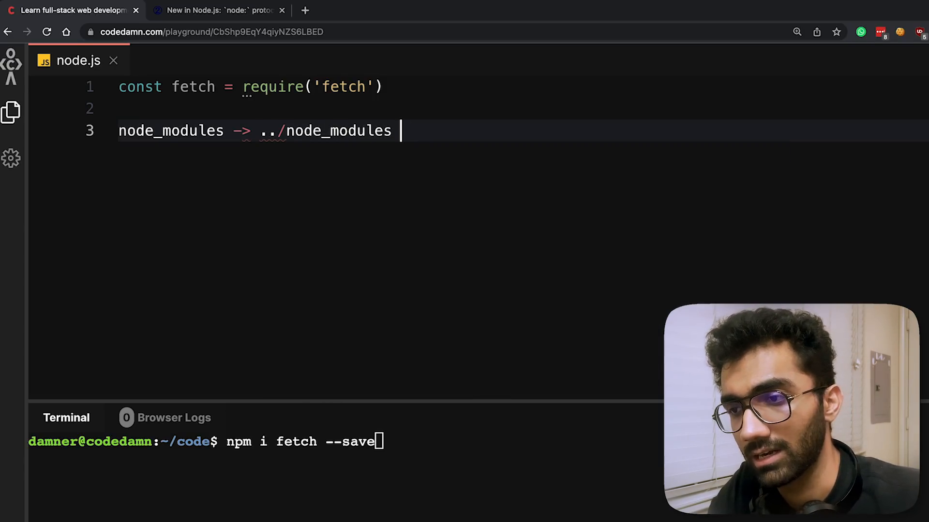
text(->)
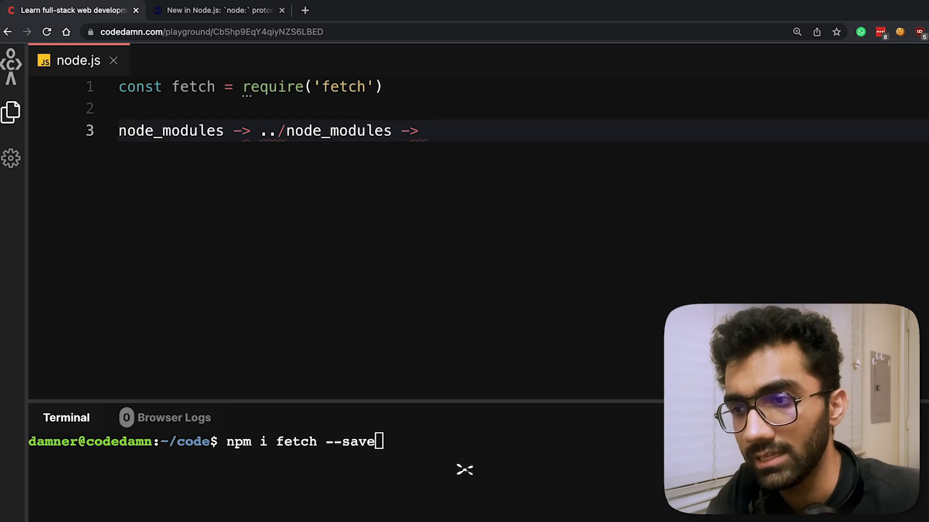
text(global)
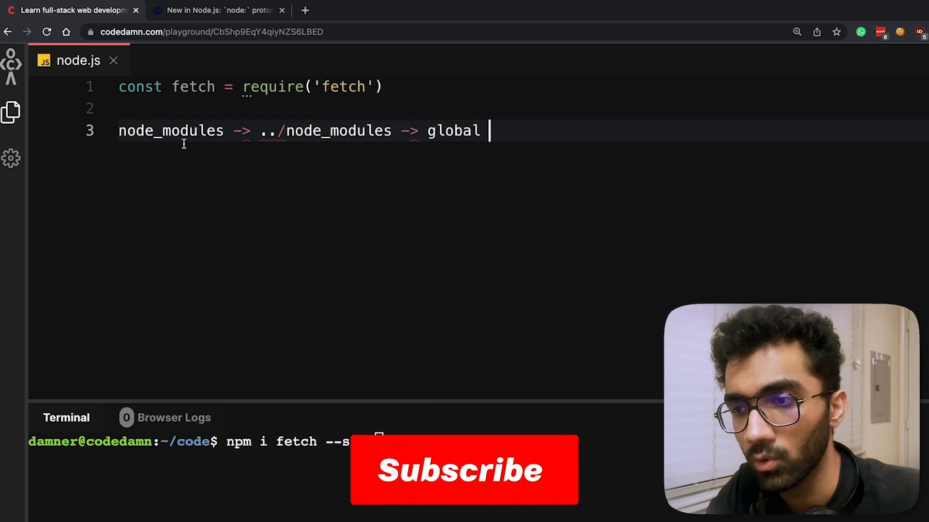
text(modules folder)
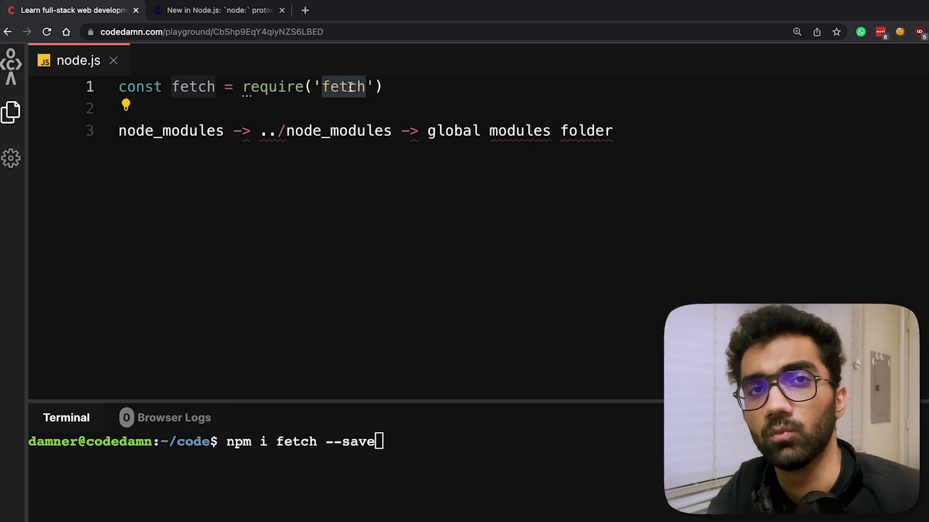
text(fs)
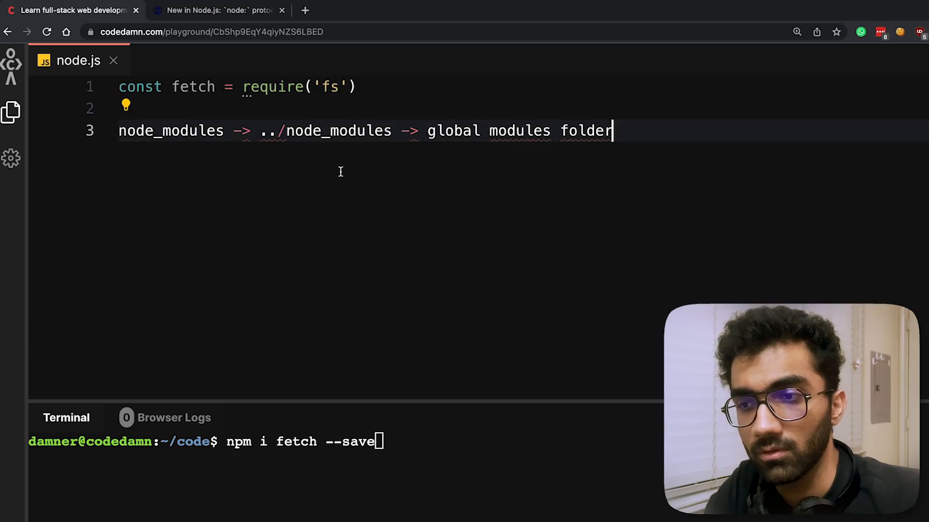
Change the import to require('node:fs') and log the fs module with console.log(fs)
double_click(339, 131)
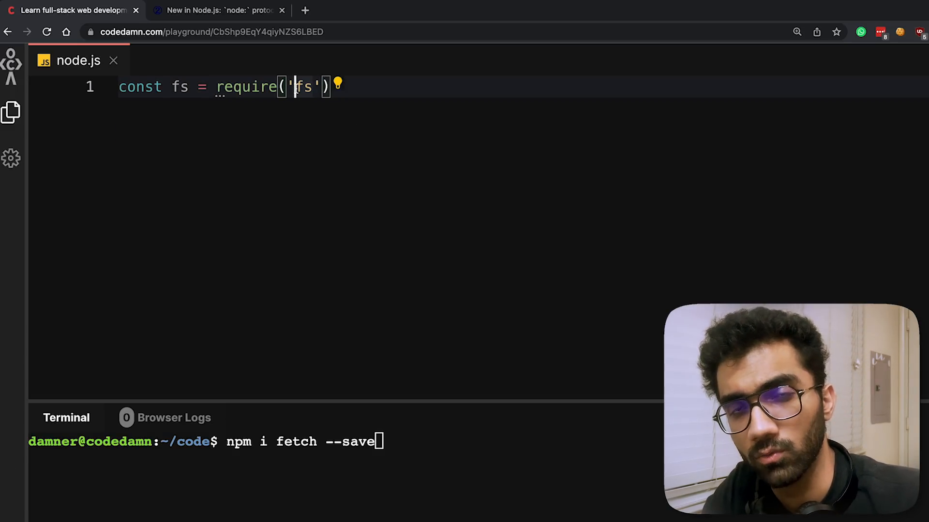
text(node:)
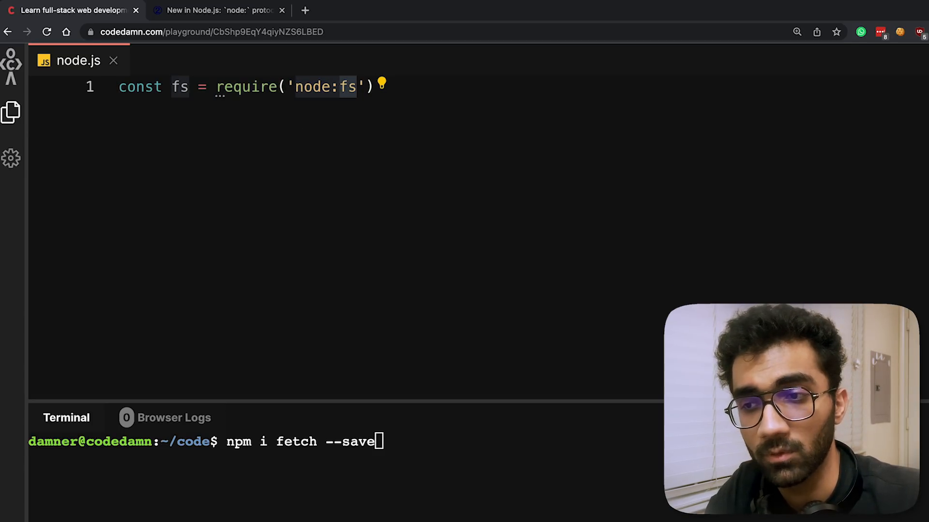
text(console.log(fs)
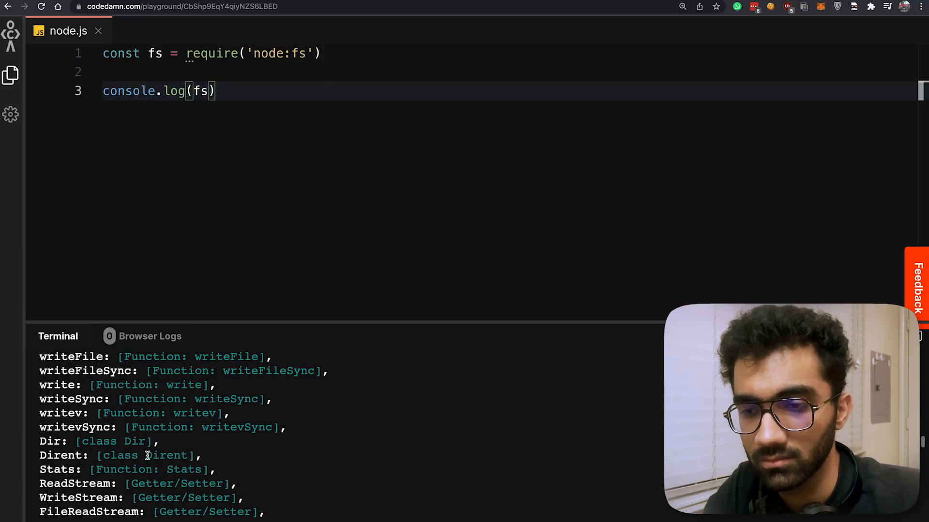
Remove and retype the node: prefix in require('node:fs'), confirming Node v17.3.1
scroll(down, 3)
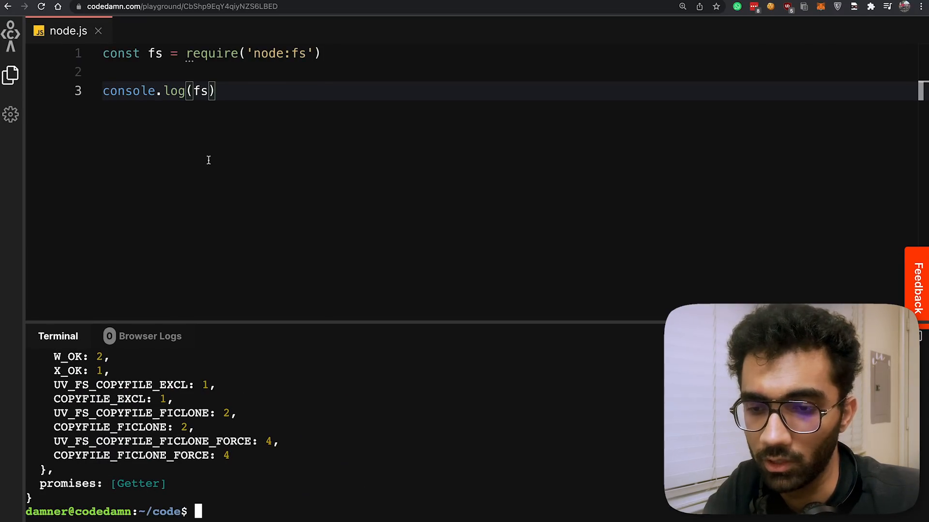
click(285, 54)
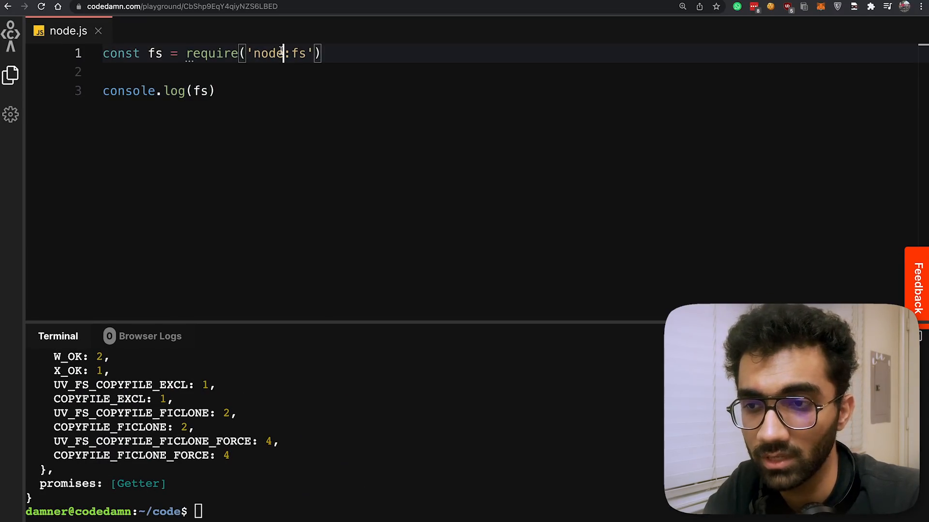
key(Backspace)
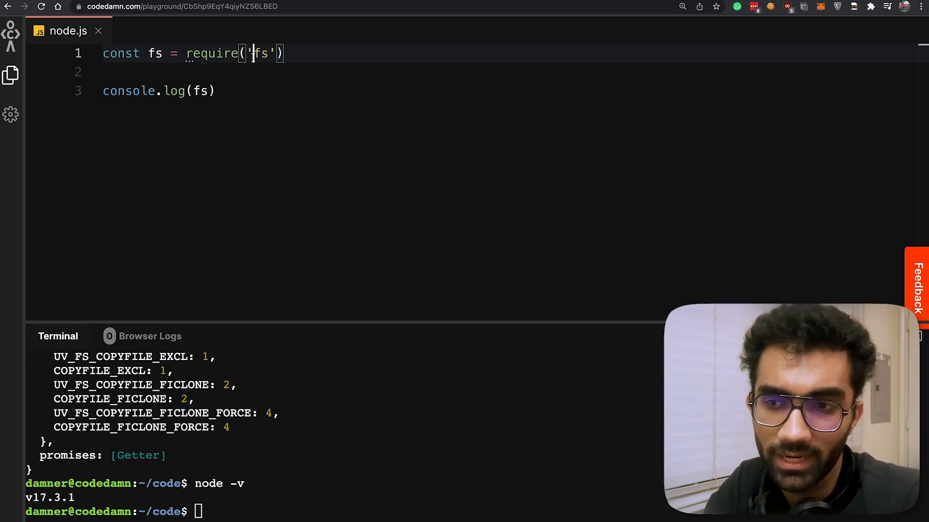
text(node:)
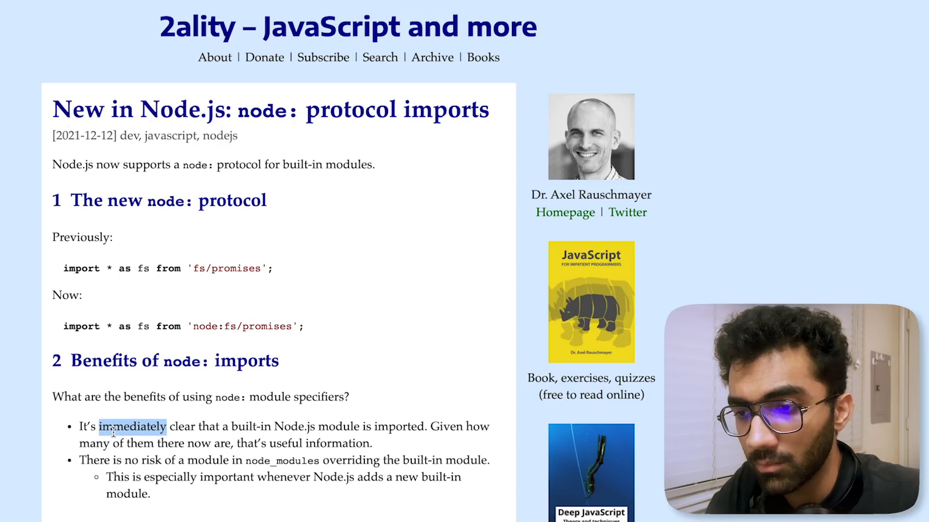
click(65, 10)
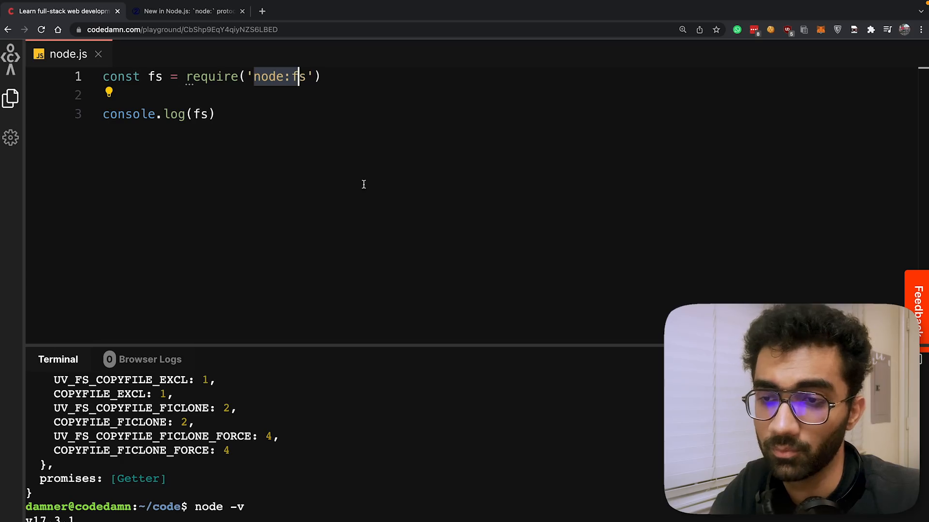
Point the require at 'node:fs/promises', rerun it, and return to the 2ality article
text(/prom)
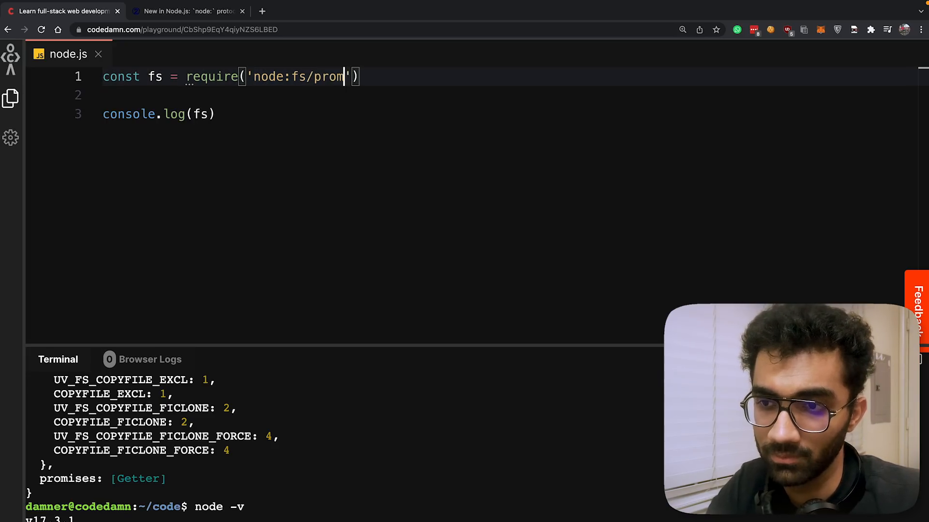
text(ises)
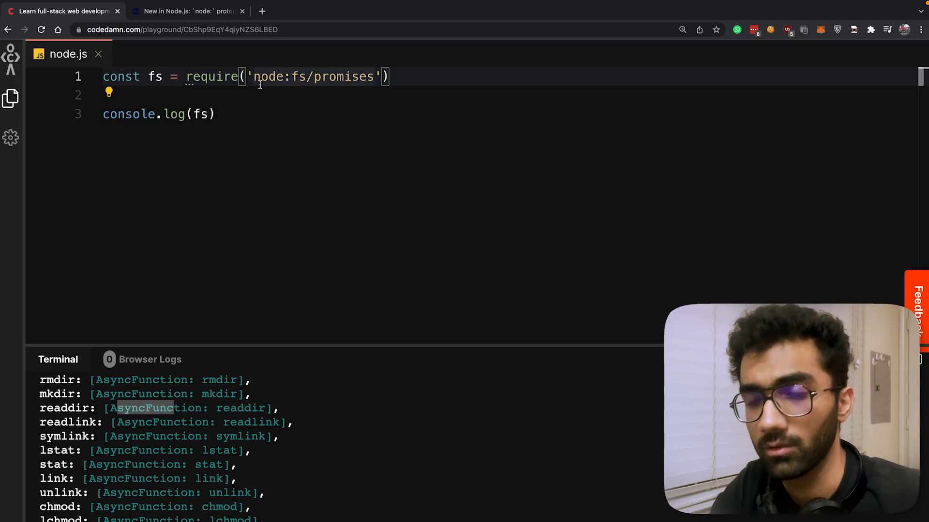
click(187, 11)
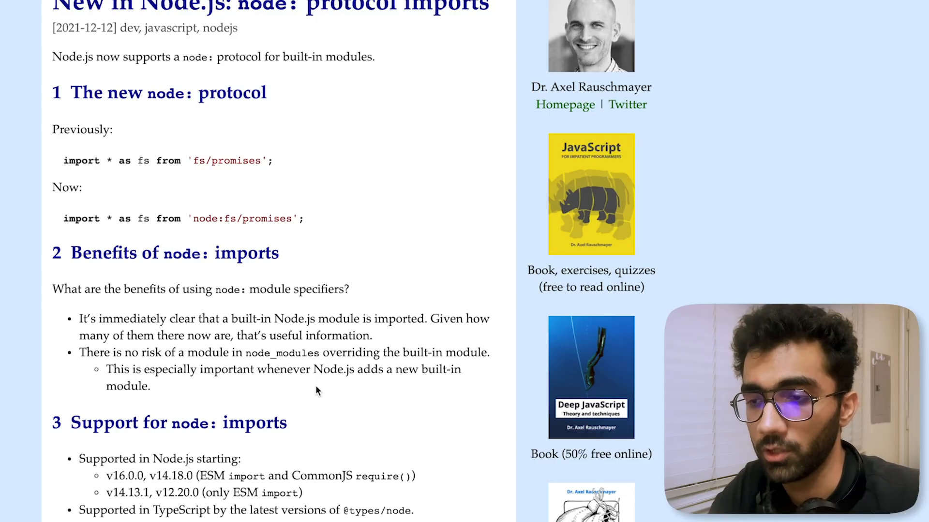
Highlight the node_modules-overrides-built-ins bullet and open the tc39 proposal-built-in-modules repo
drag(186, 352, 151, 385)
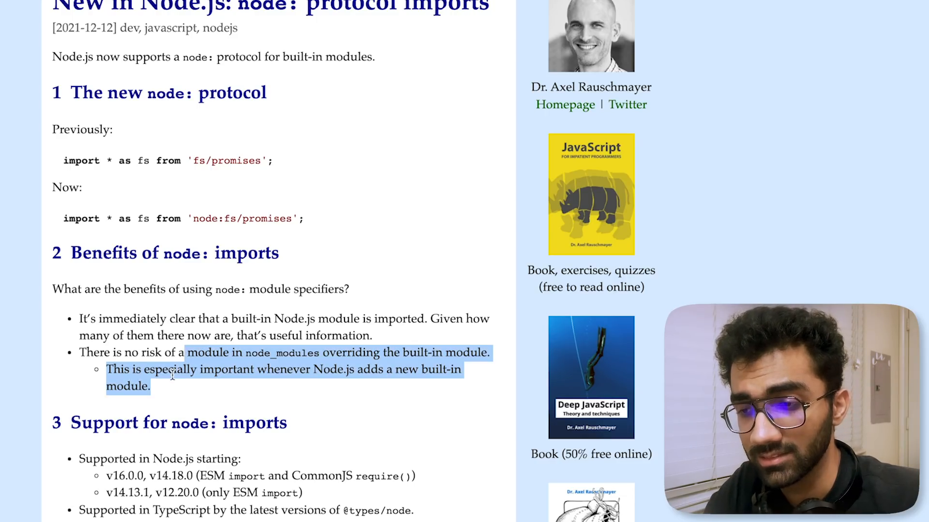
click(182, 400)
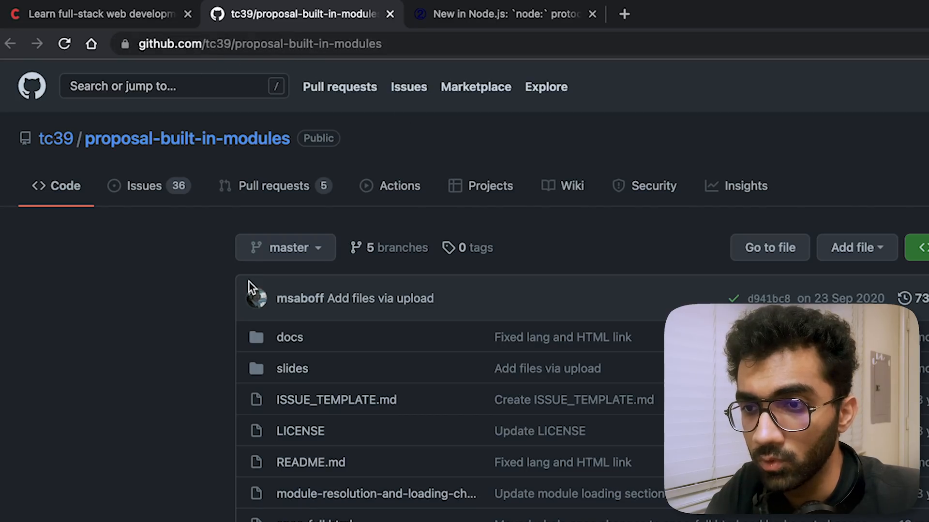
Scroll through the Built In Modules Proposal README, then return to the article's node: support section
scroll(down, 3)
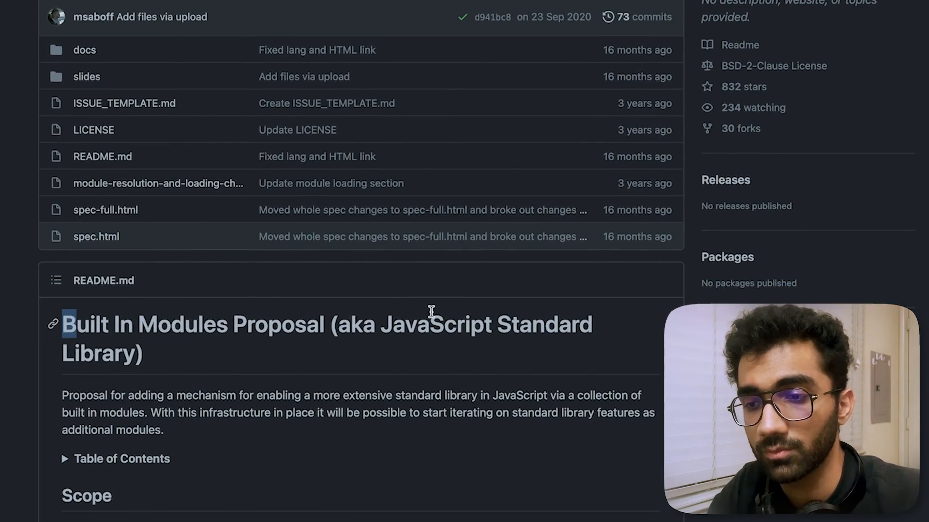
scroll(down, 3)
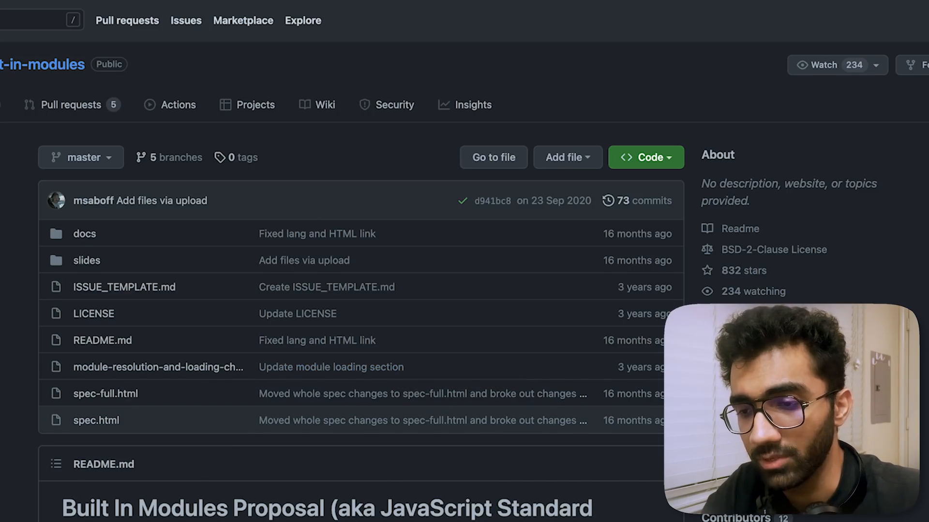
scroll(down, 3)
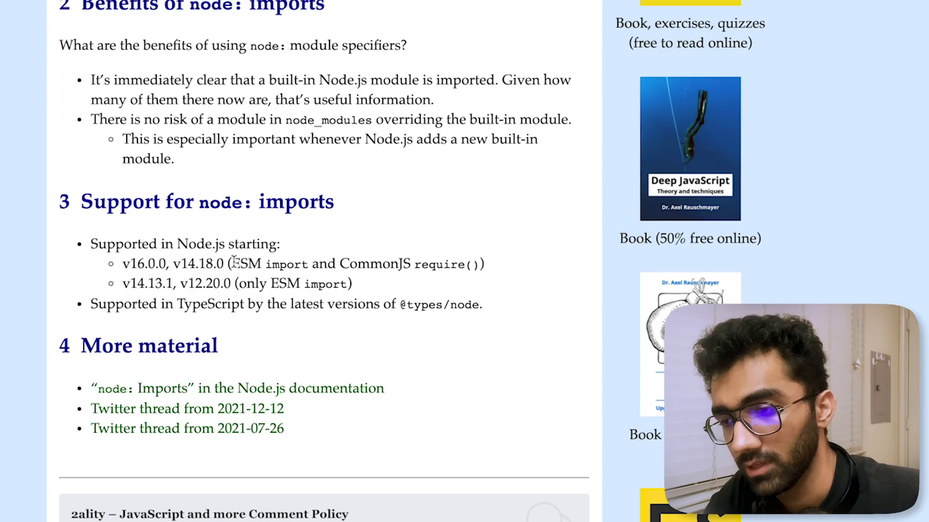
drag(232, 263, 470, 264)
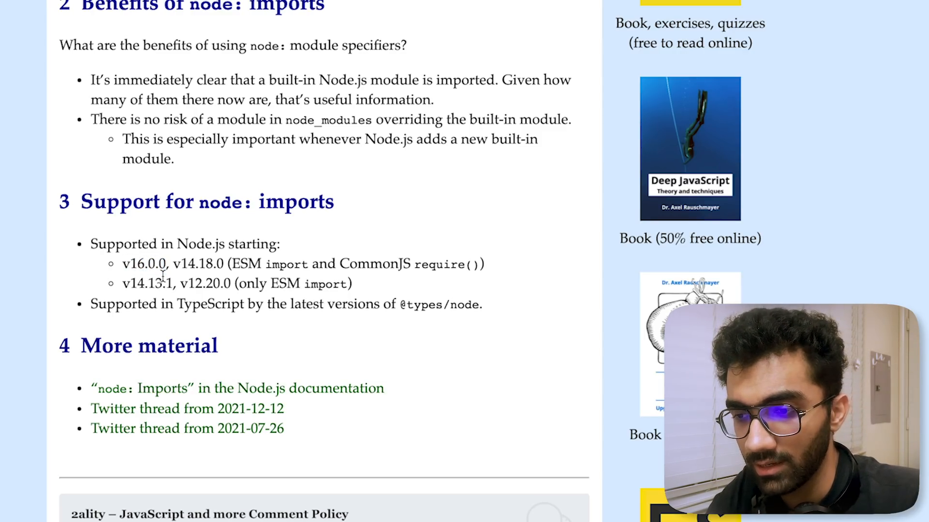
drag(171, 304, 480, 303)
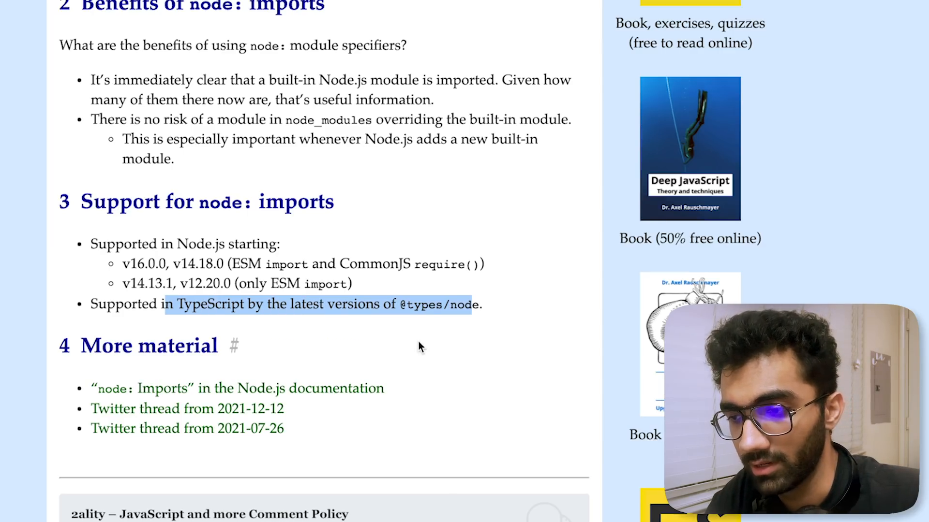